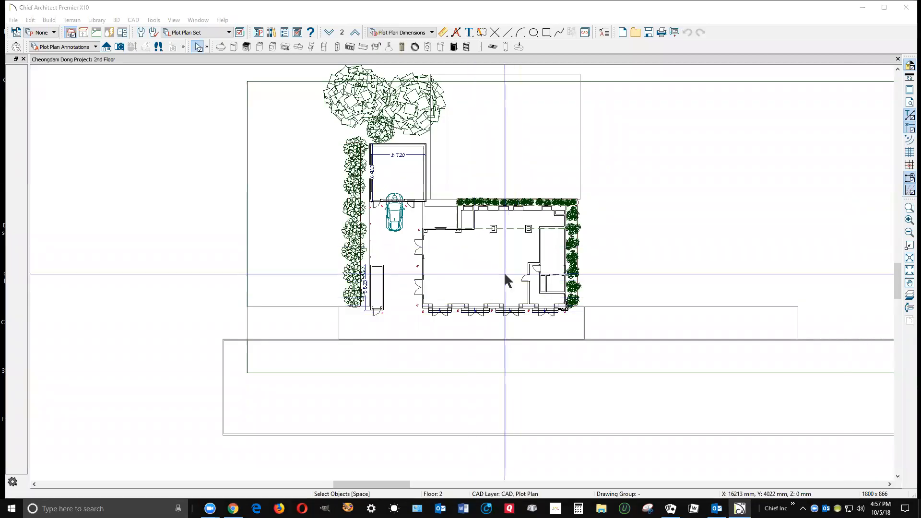
mouse_move(555, 265)
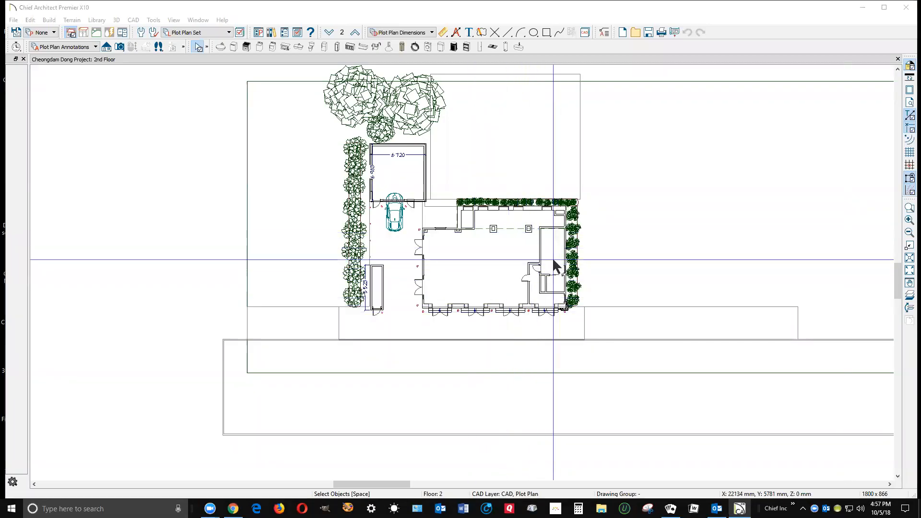
mouse_move(558, 268)
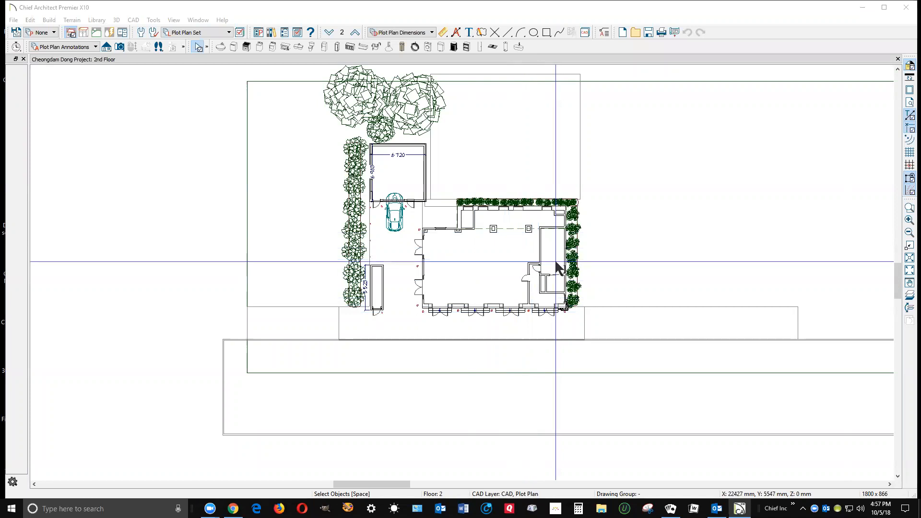
mouse_move(623, 243)
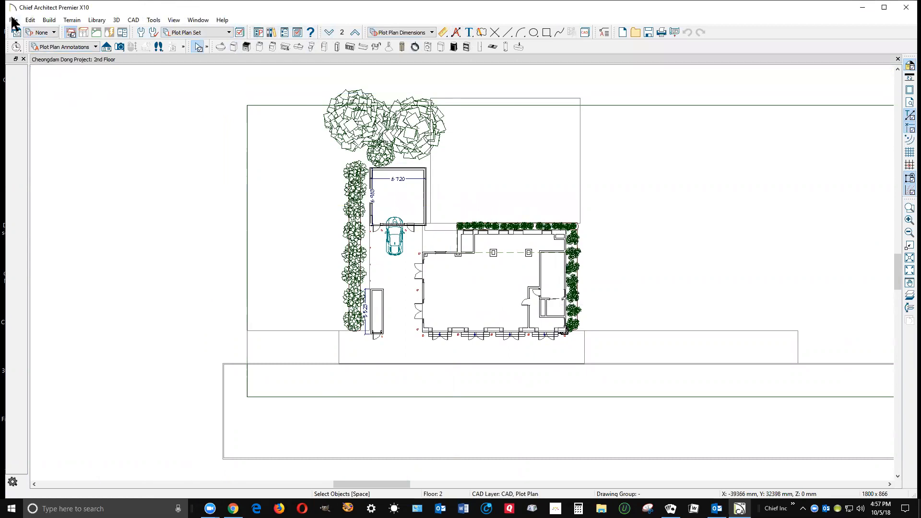
Start Backup Entire Plan with all referenced files, sending the backup to a zip archive
click(13, 19)
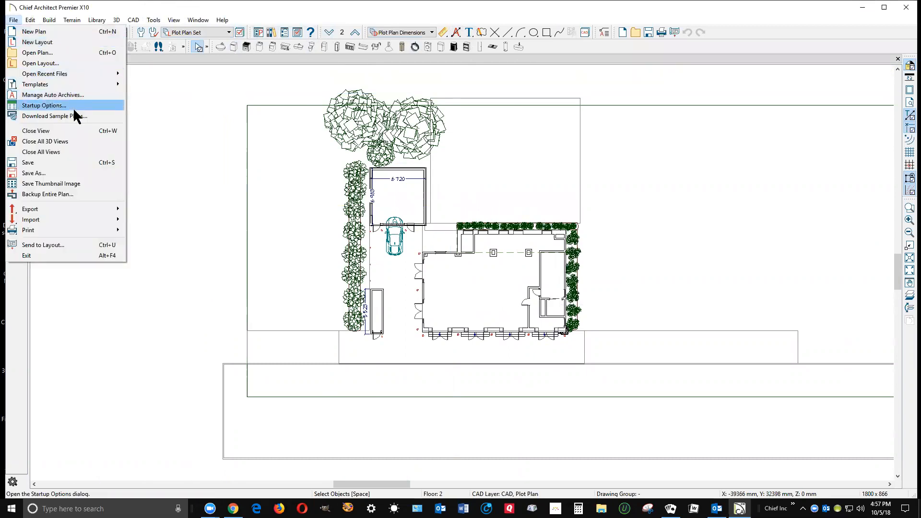
mouse_move(48, 194)
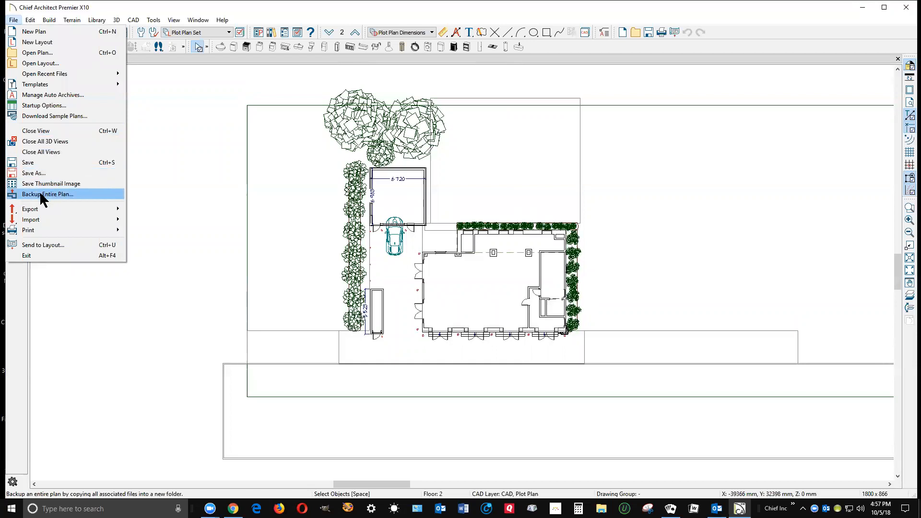
click(48, 194)
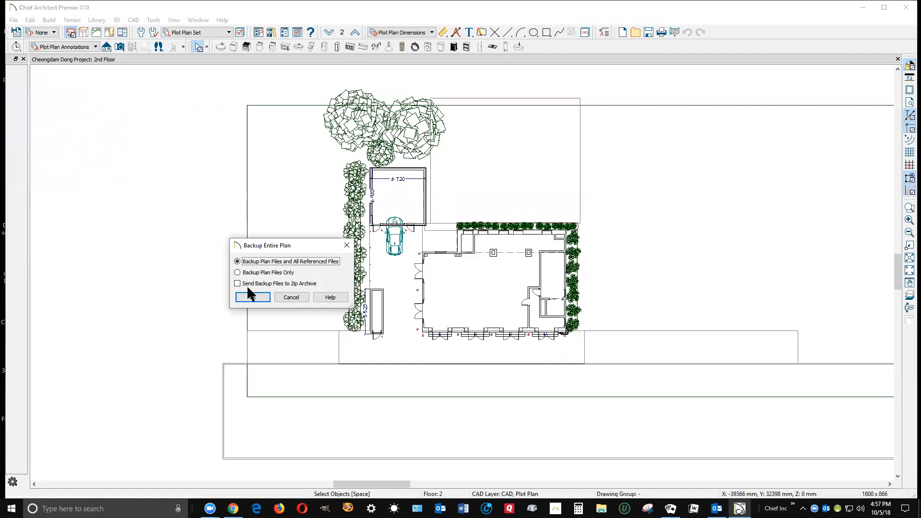
click(237, 283)
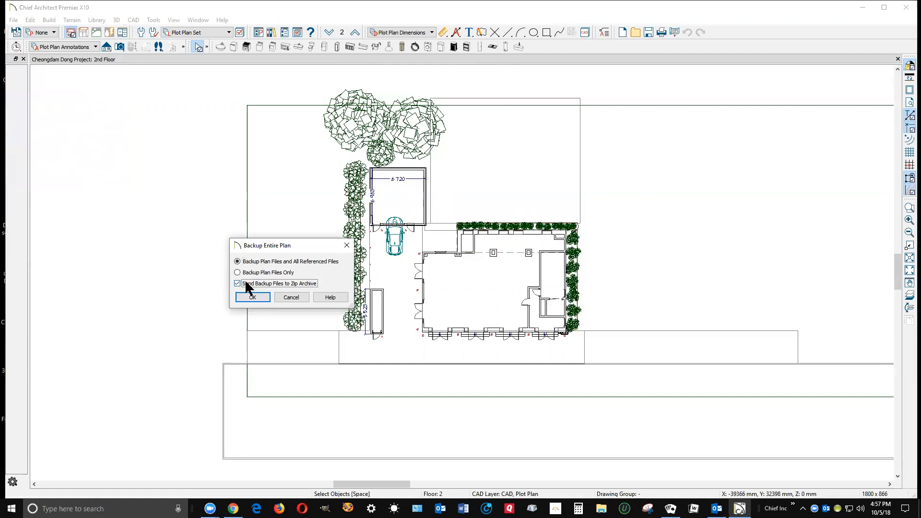
mouse_move(311, 295)
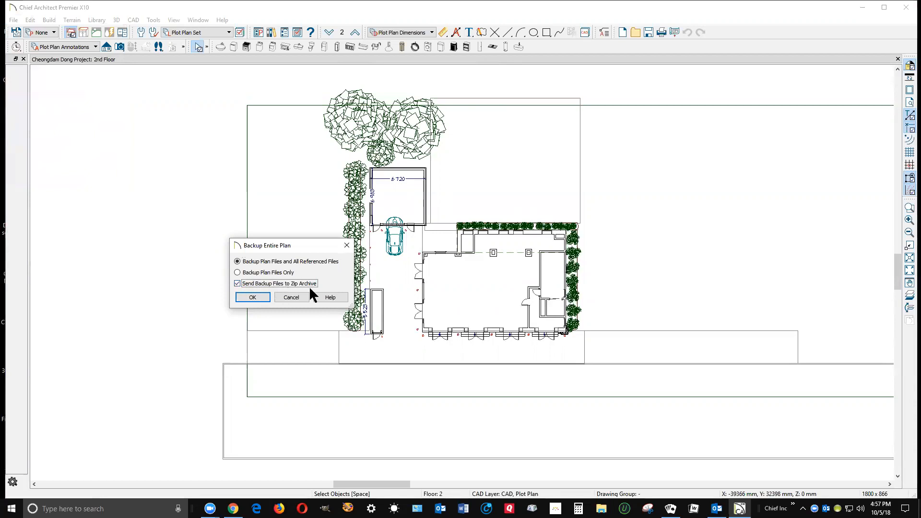
mouse_move(278, 235)
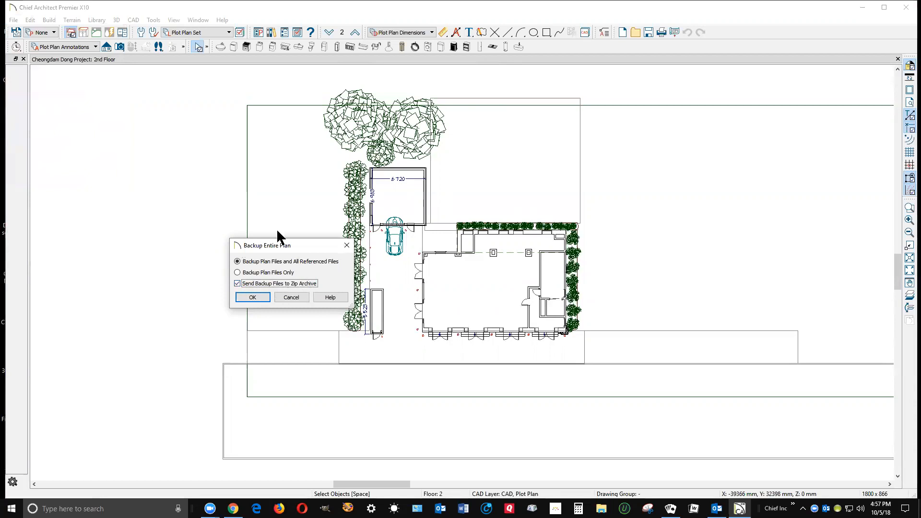
mouse_move(268, 256)
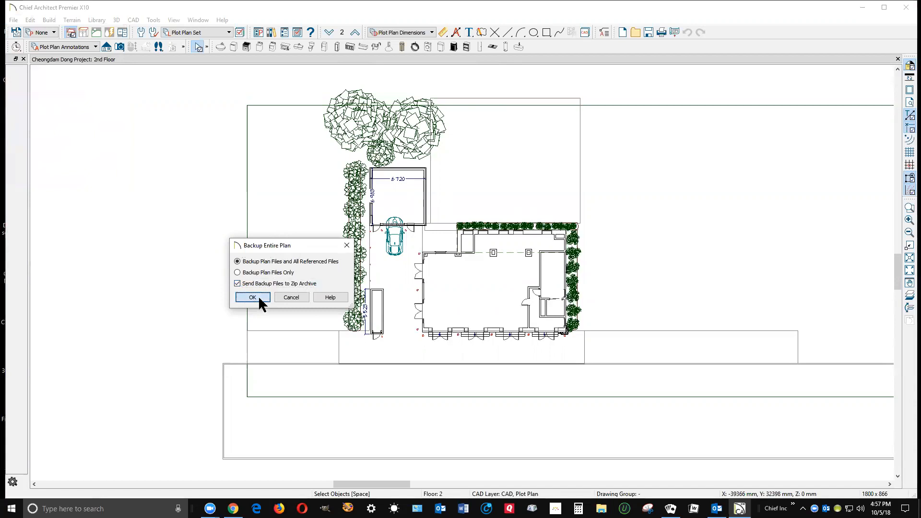
Confirm the backup options and dismiss the missing-textures report to reach the save dialog
click(252, 296)
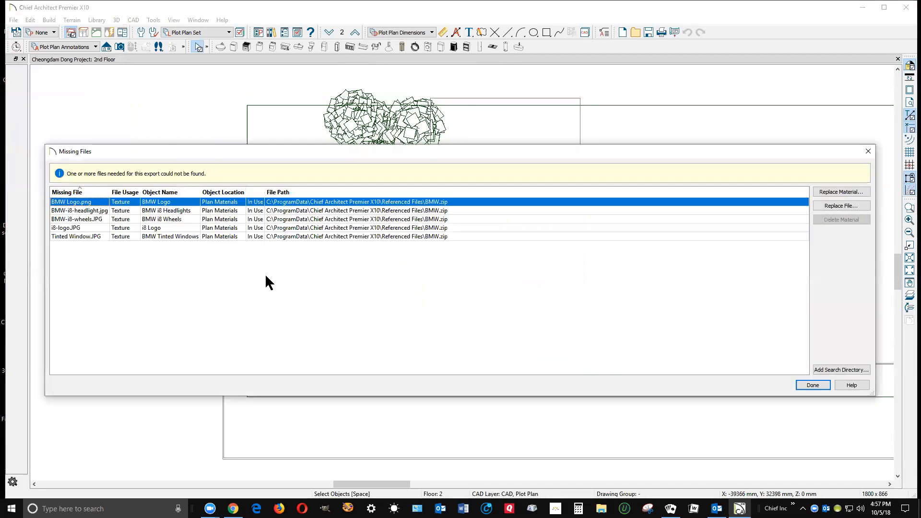
mouse_move(443, 356)
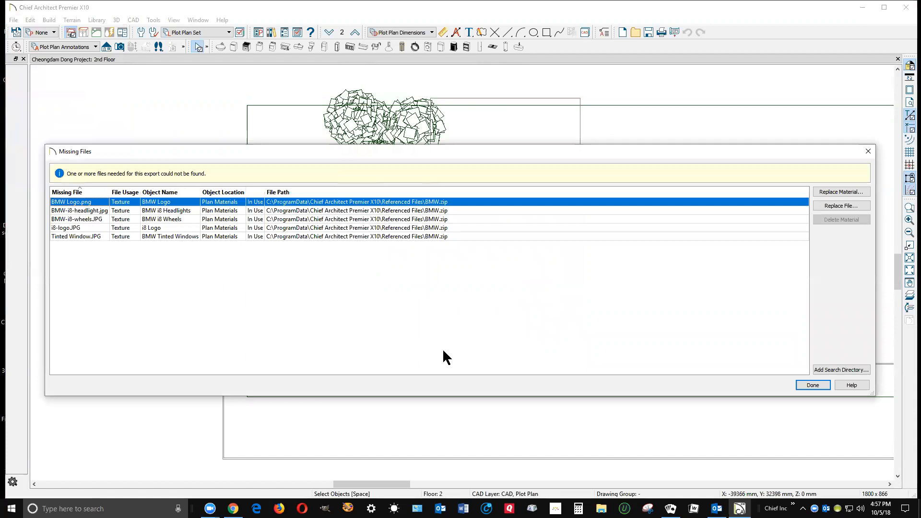
mouse_move(362, 258)
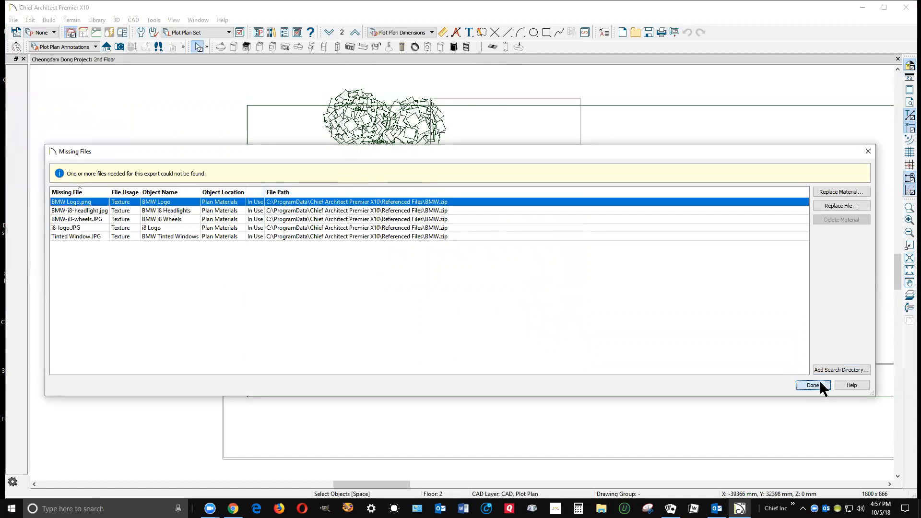
click(813, 385)
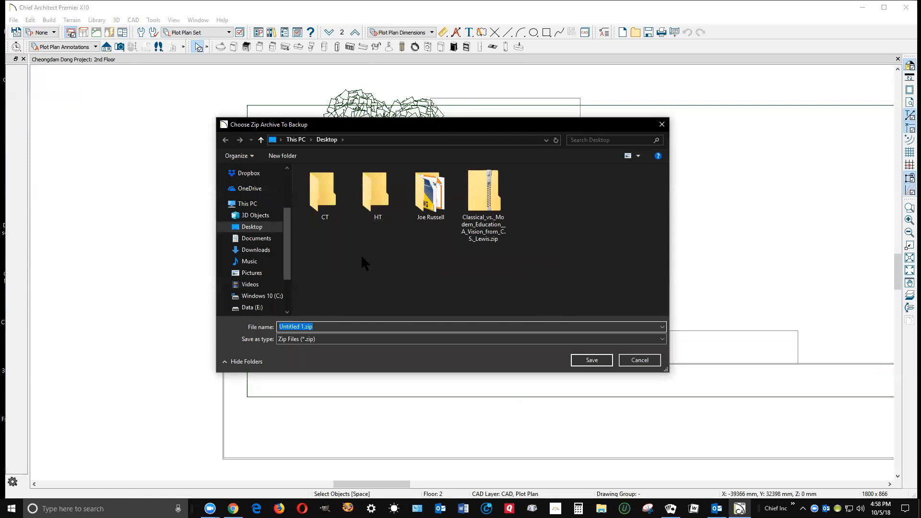
Save the backup archive as Test.zip on the Desktop so zipping begins
click(304, 326)
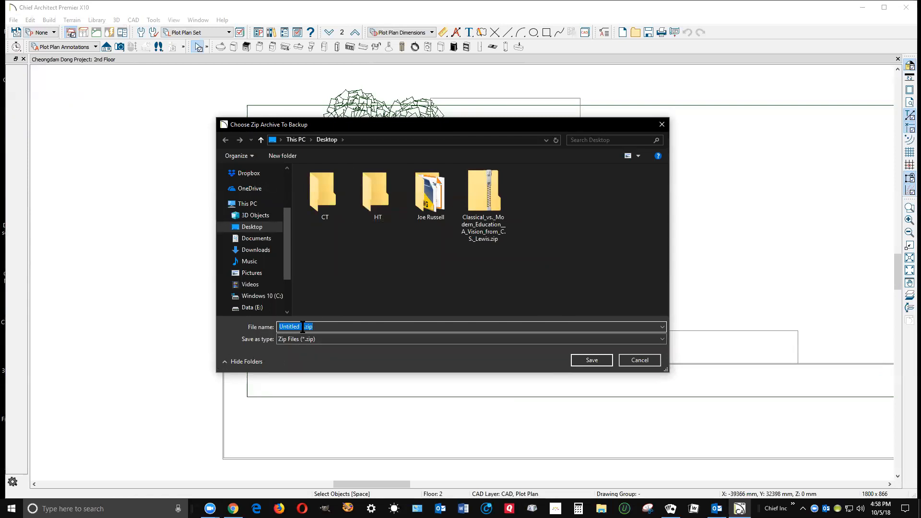
text(1)
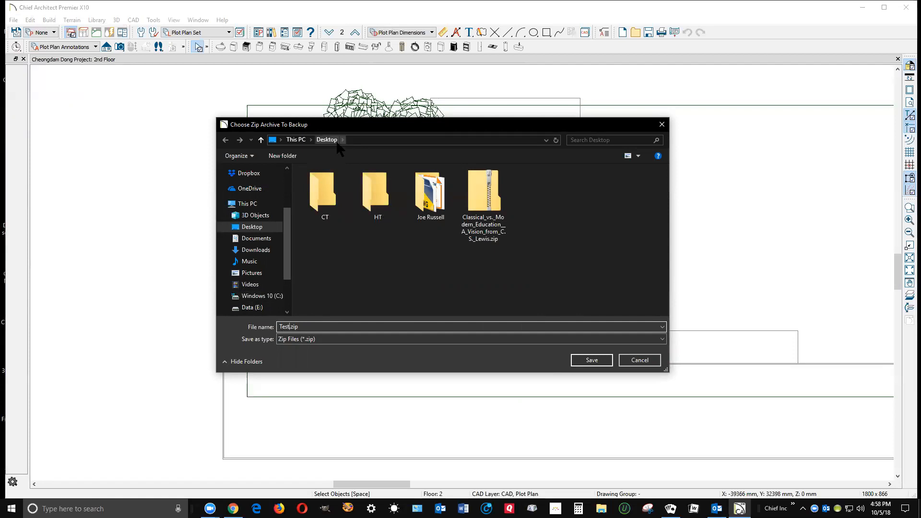
click(482, 189)
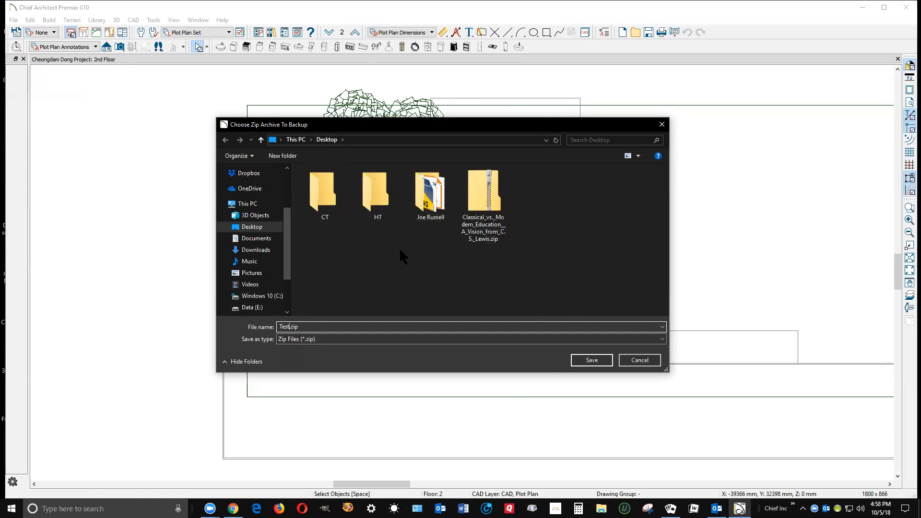
mouse_move(443, 307)
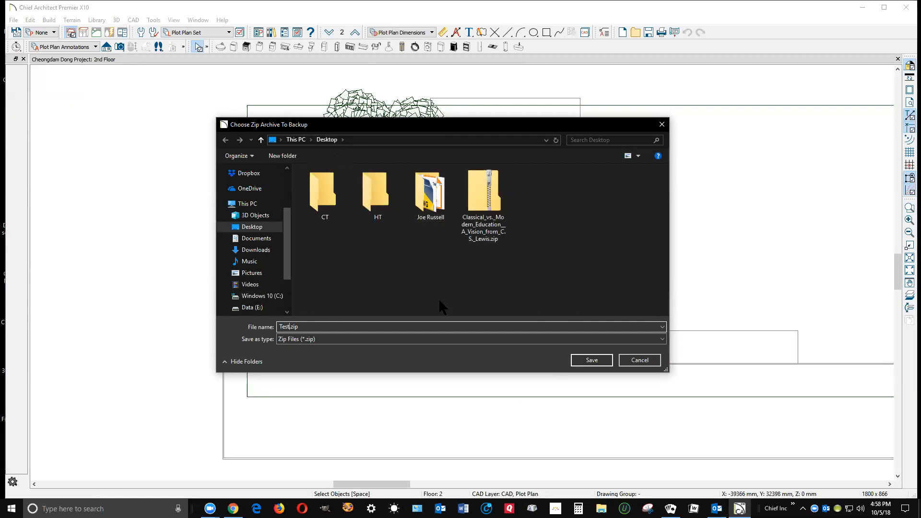
click(591, 360)
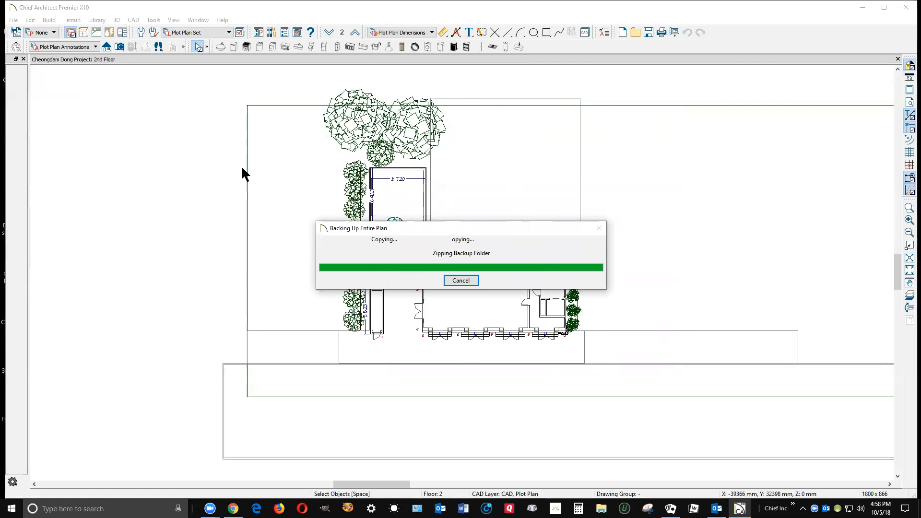
mouse_move(279, 154)
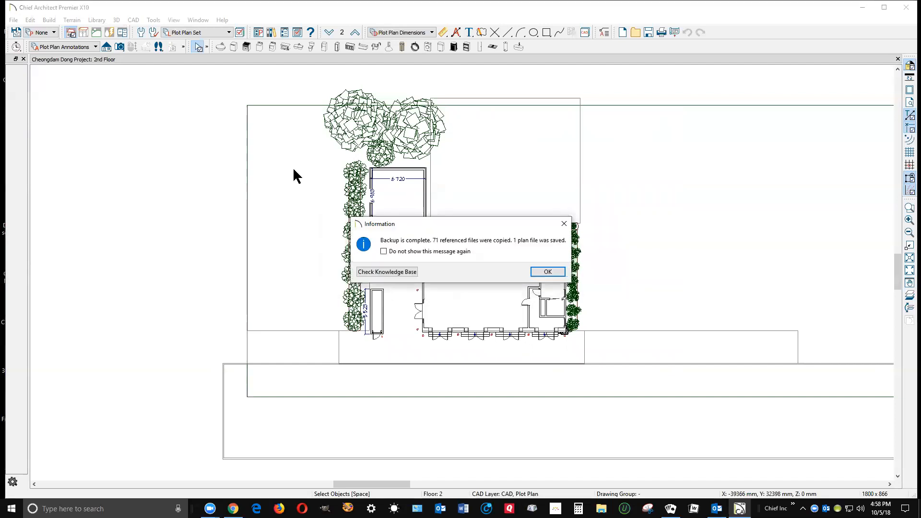
Acknowledge the 'Backup is complete' notice reporting 71 referenced files copied
click(546, 271)
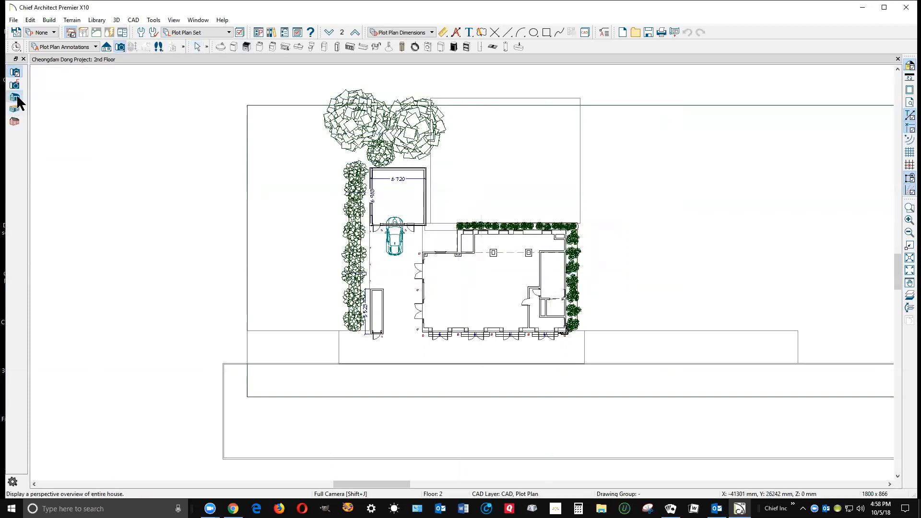
mouse_move(321, 160)
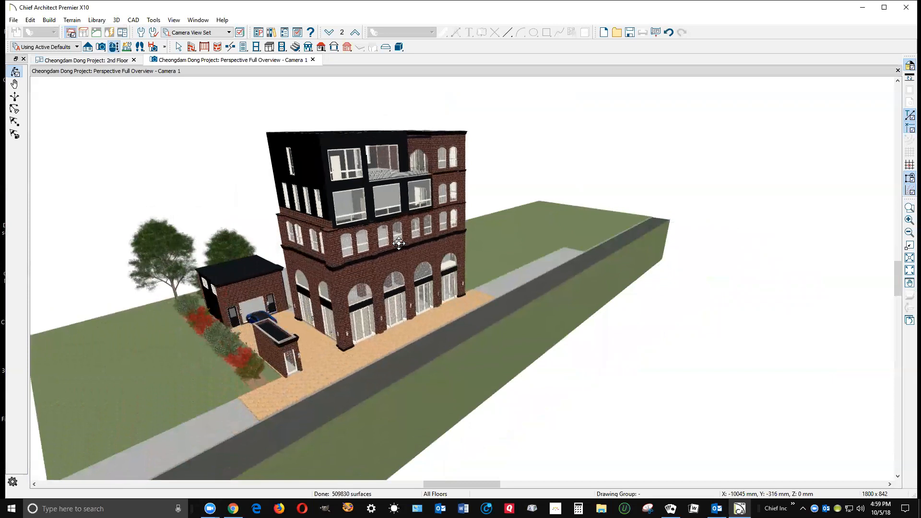
mouse_move(307, 171)
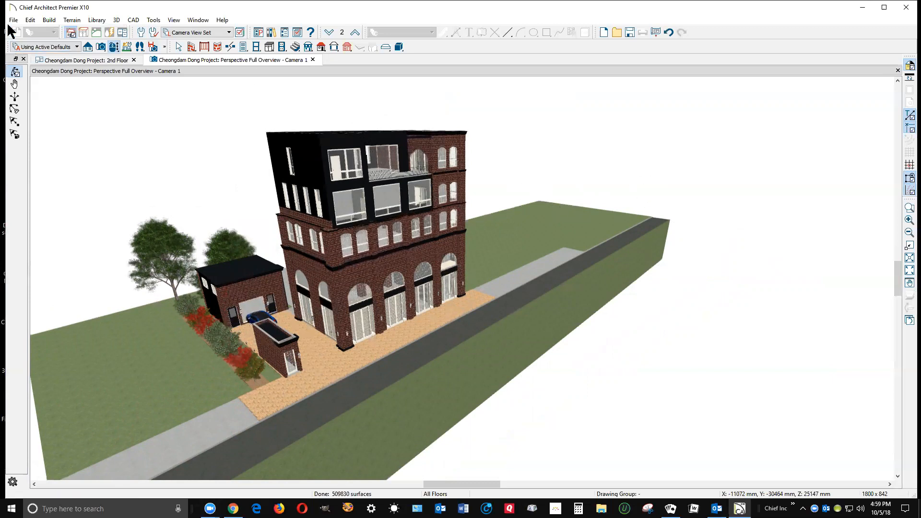
Exit Chief Architect via the File menu, leaving Test.zip visible on the desktop
click(12, 19)
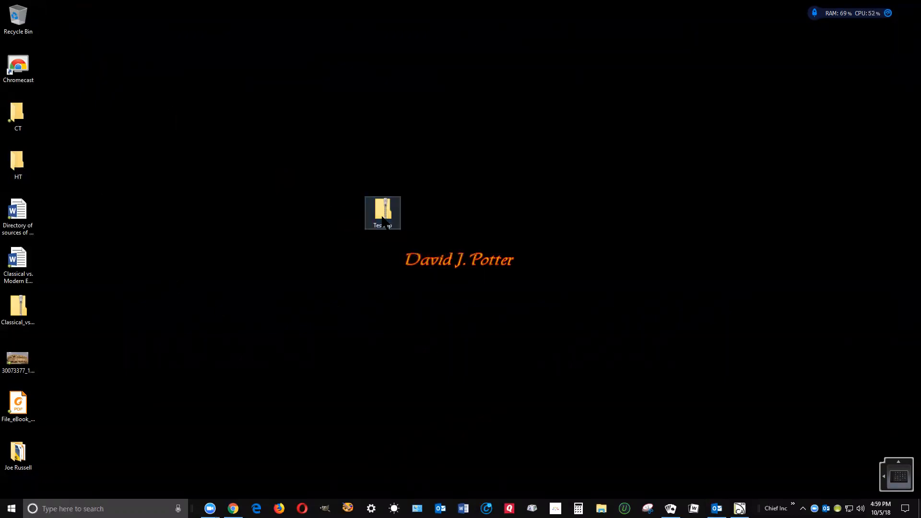
double_click(382, 211)
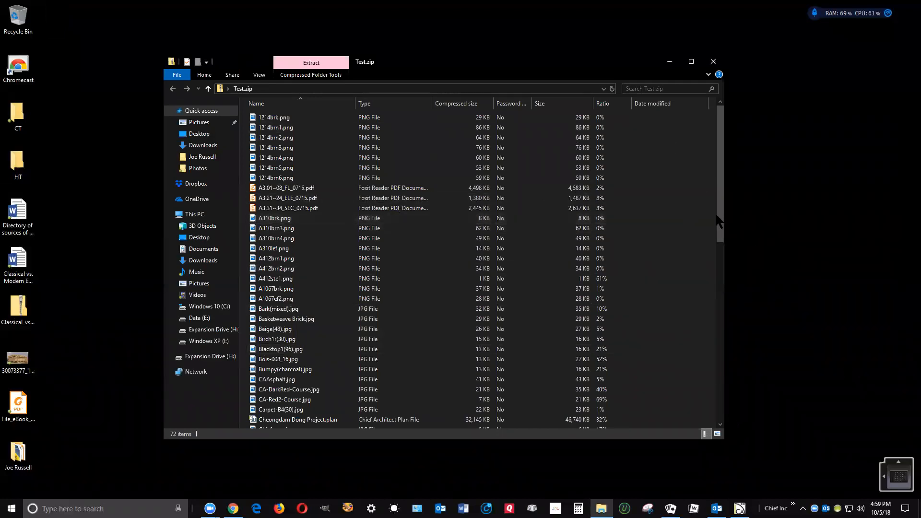
click(288, 208)
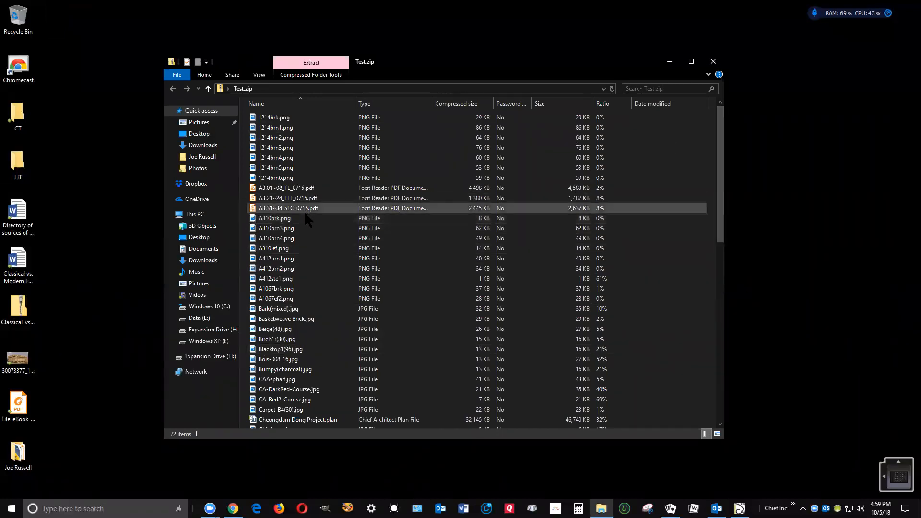
scroll(down, 3)
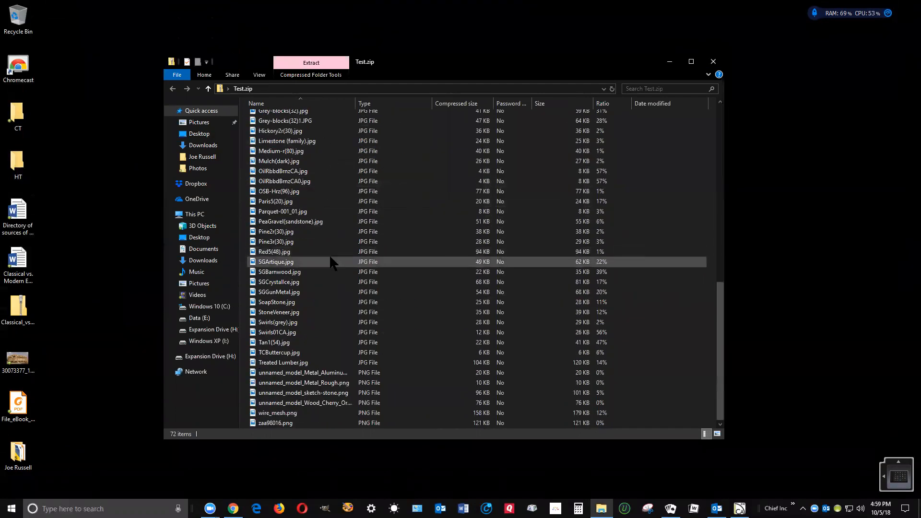
click(276, 242)
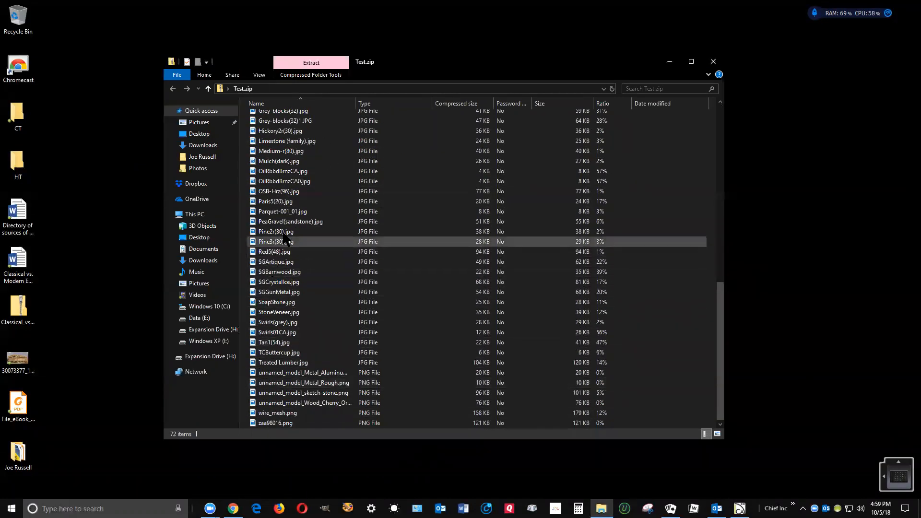
scroll(up, 3)
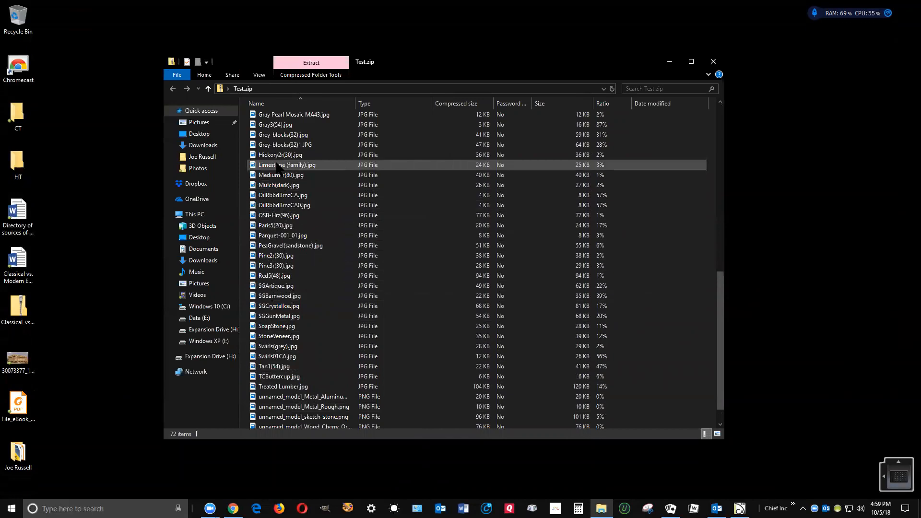
scroll(up, 3)
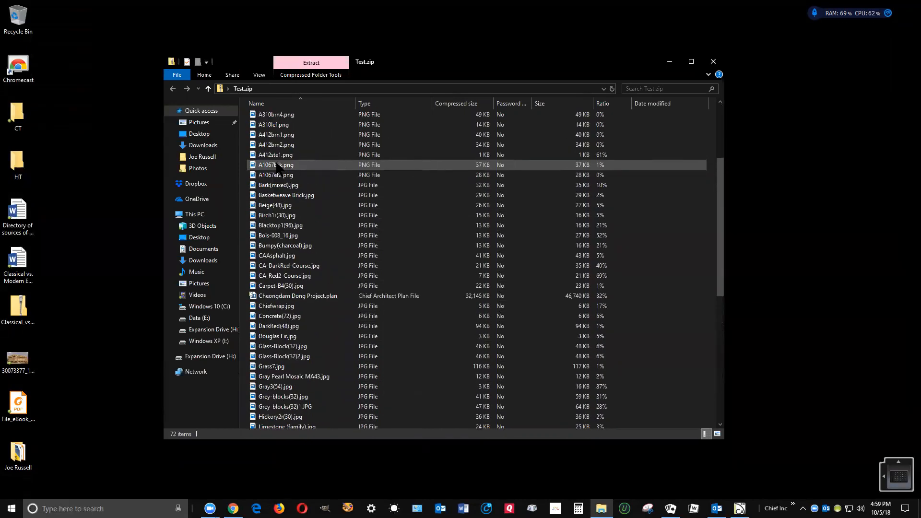
scroll(up, 3)
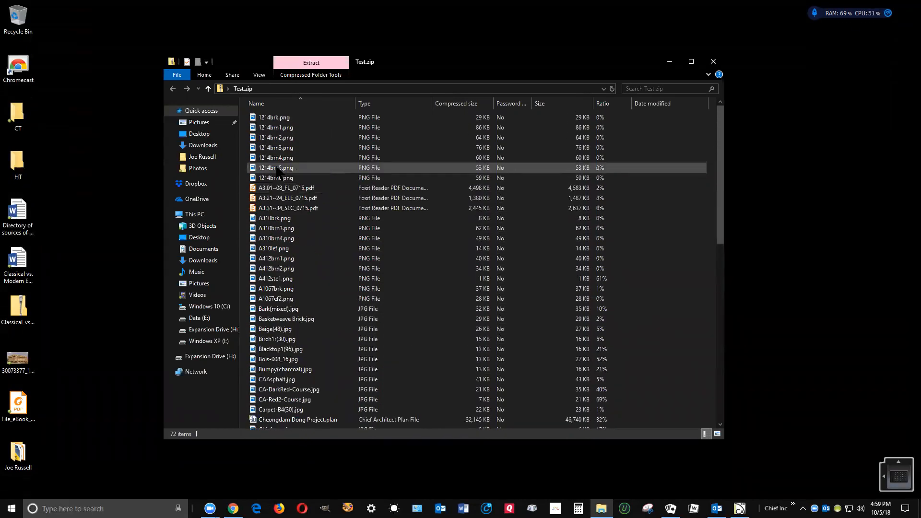
scroll(down, 3)
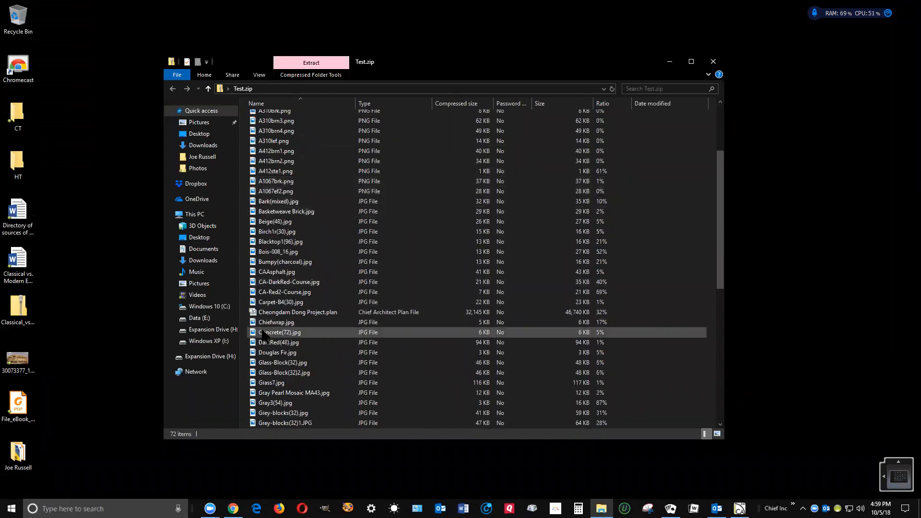
click(299, 312)
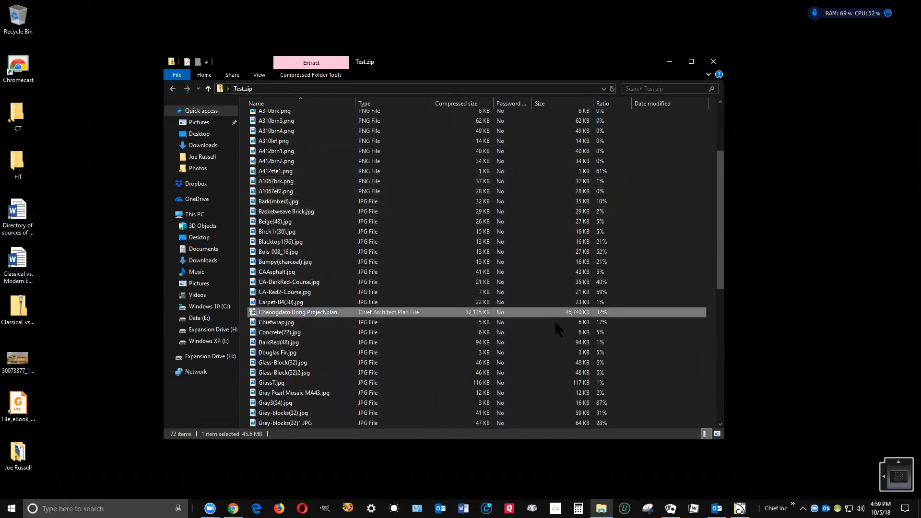
mouse_move(577, 317)
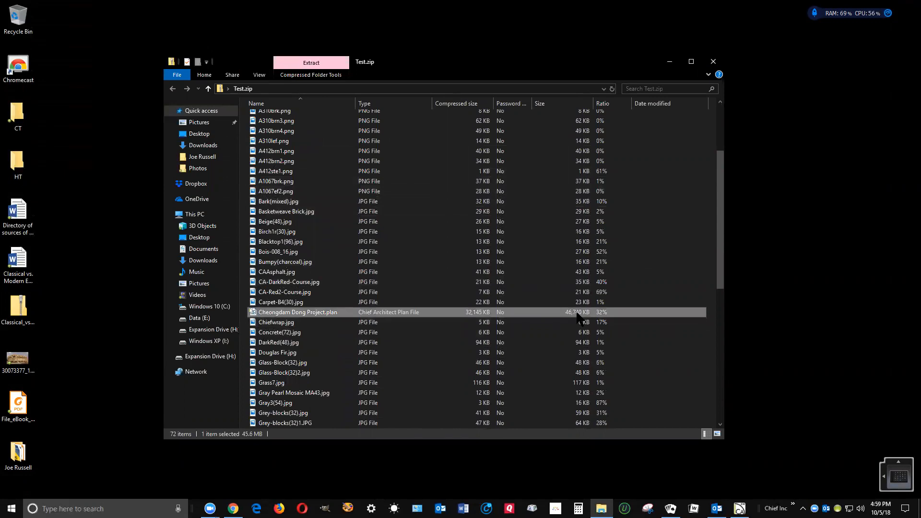
mouse_move(713, 61)
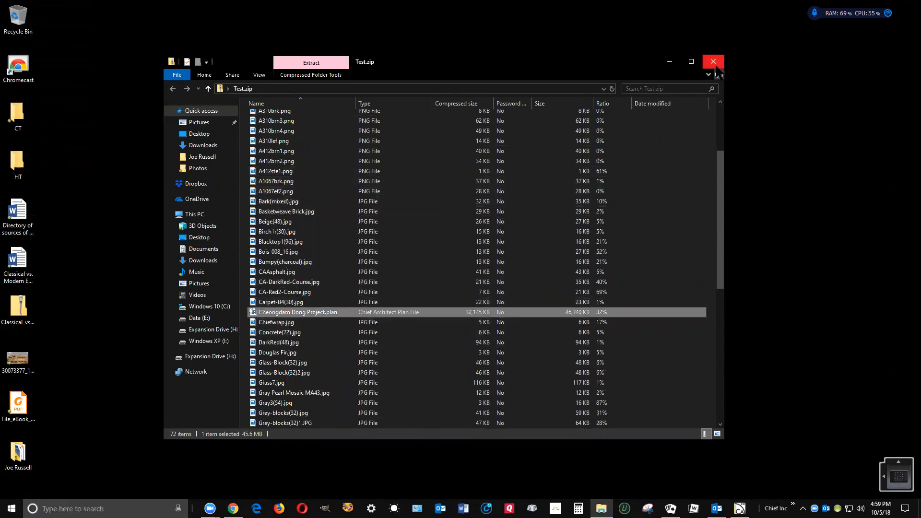
click(712, 61)
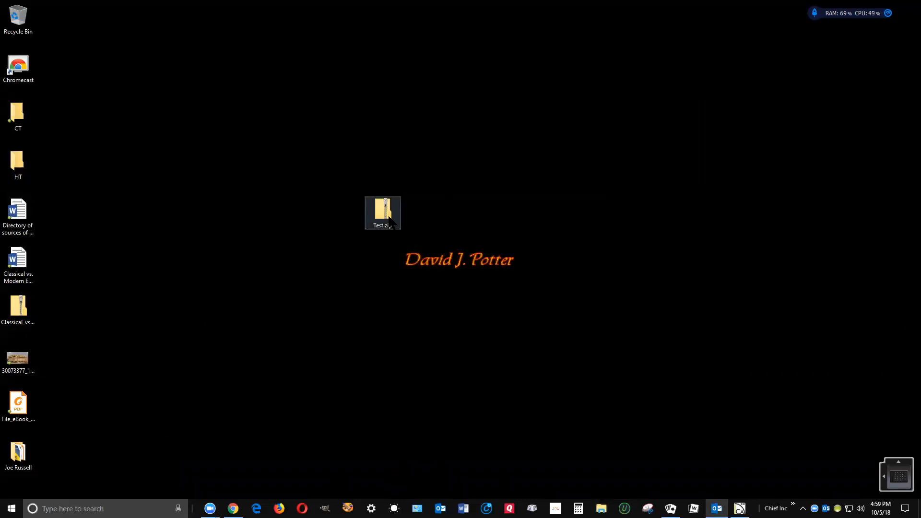
right_click(383, 213)
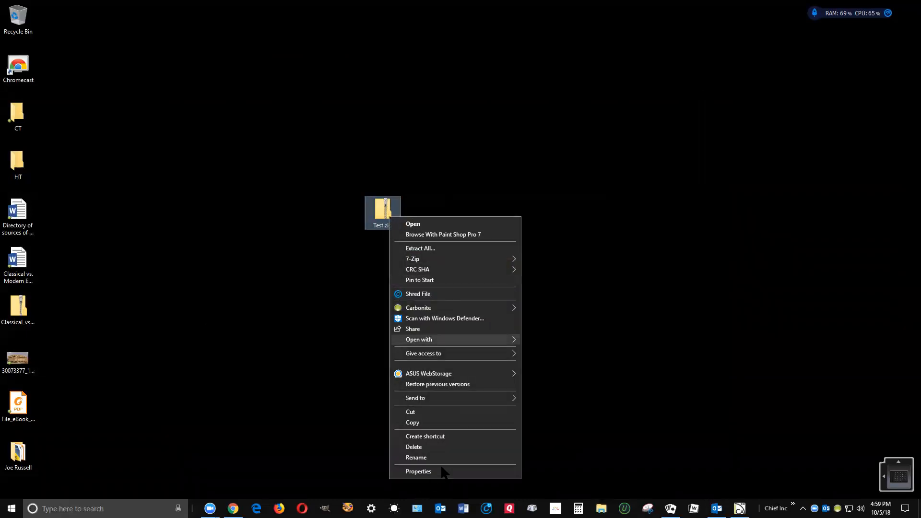
click(417, 472)
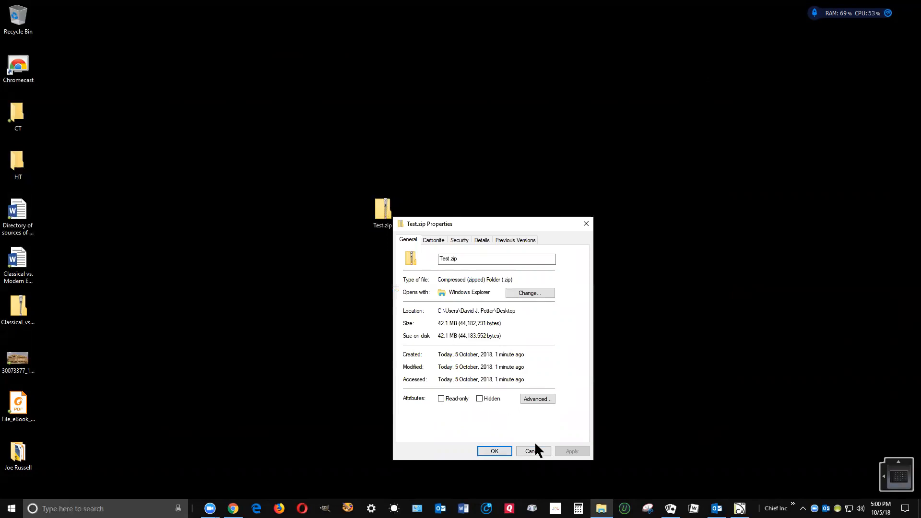
click(531, 451)
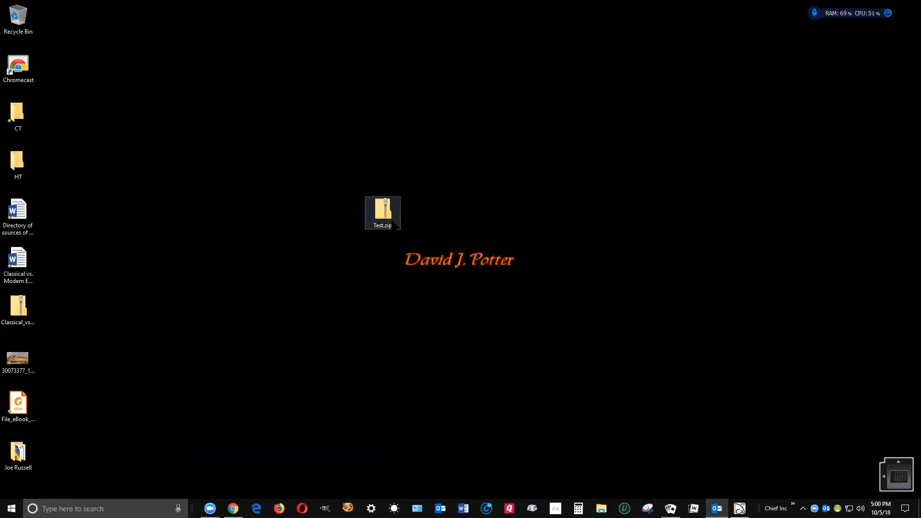